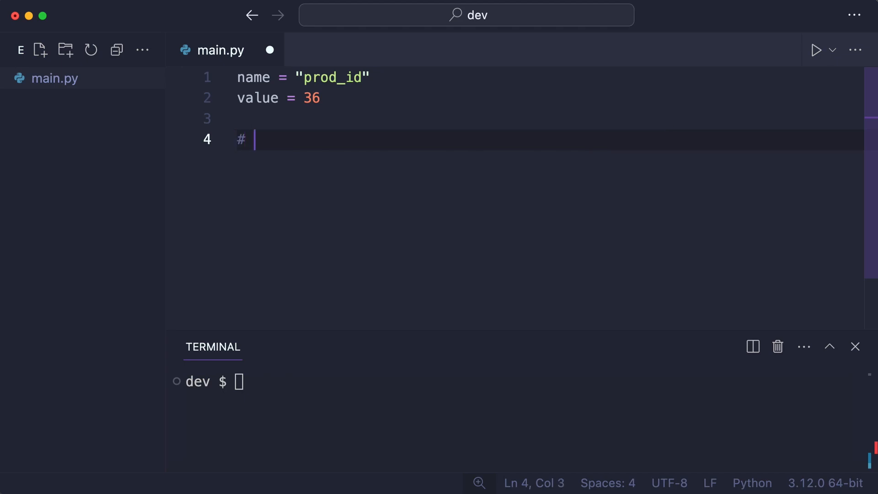
Step: Add a prod_id36 comment and print(name + value), then run python main.py to hit the TypeError
{"action": "type", "text": "prod_id36"}
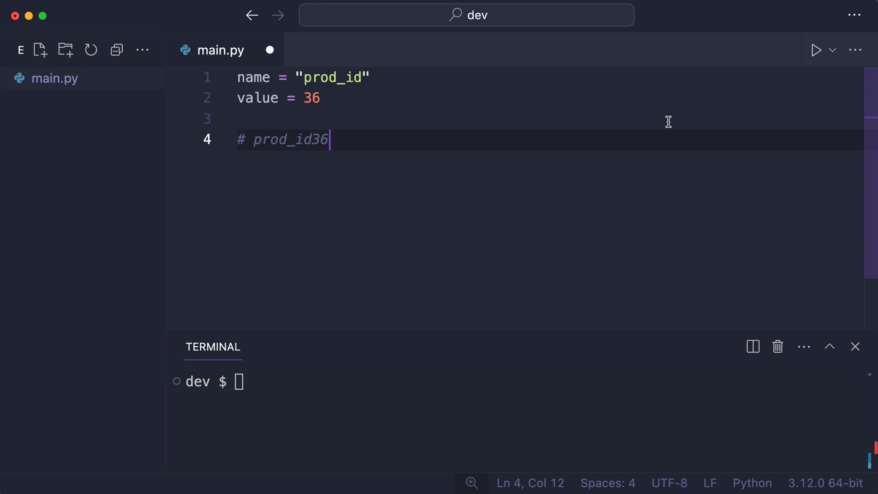
{"action": "type", "text": "print(name + value)"}
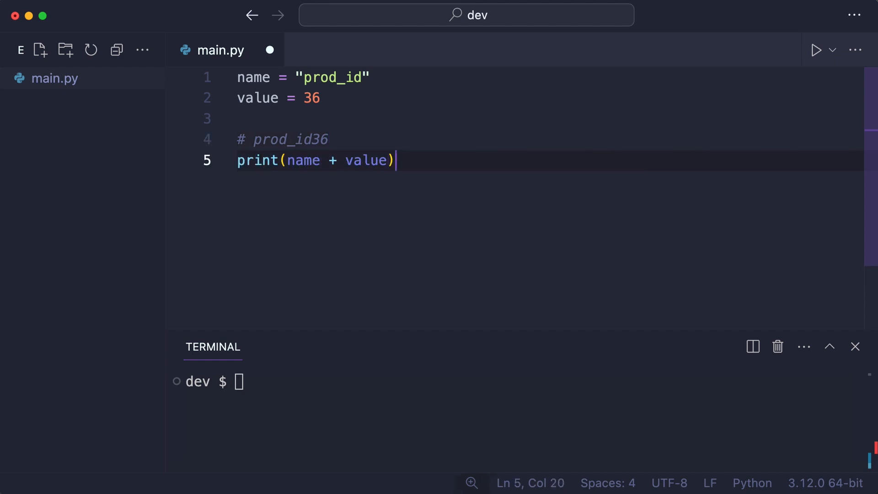
{"action": "type", "text": "python main.p"}
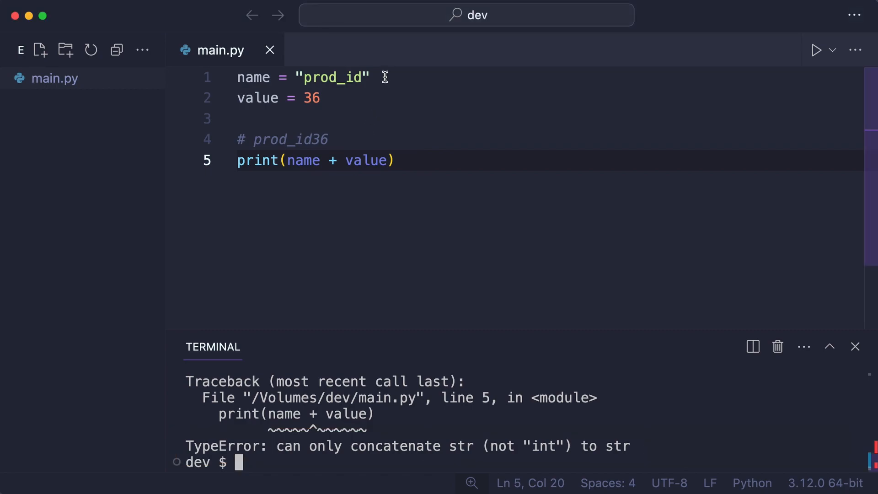
Step: Label the type comments, change the print to name + str(value), and rerun main.py
{"action": "type", "text": "# string"}
{"action": "left_click", "coordinate": [549, 97]}
{"action": "type", "text": "  # integer"}
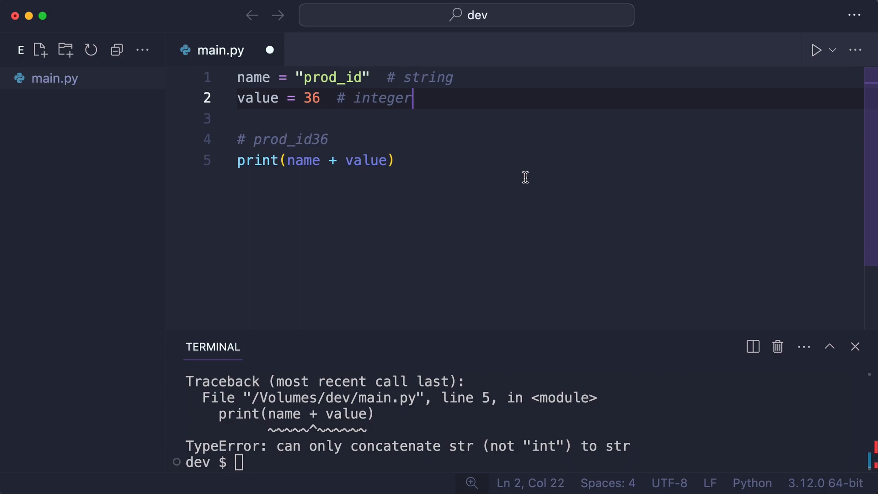
{"action": "type", "text": "str("}
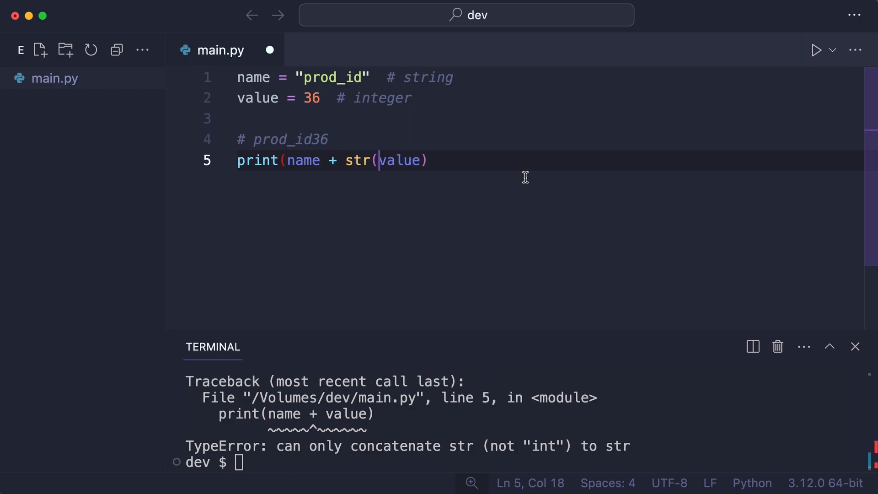
{"action": "type", "text": ")"}
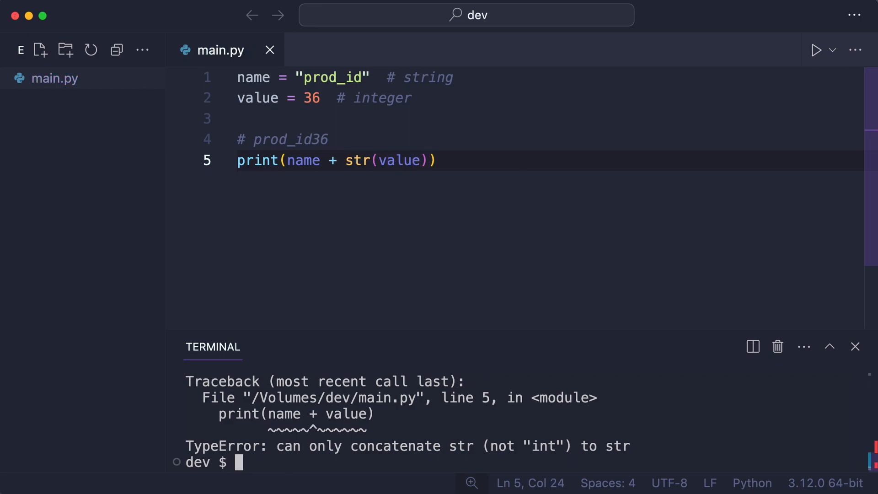
{"action": "type", "text": "python main.py"}
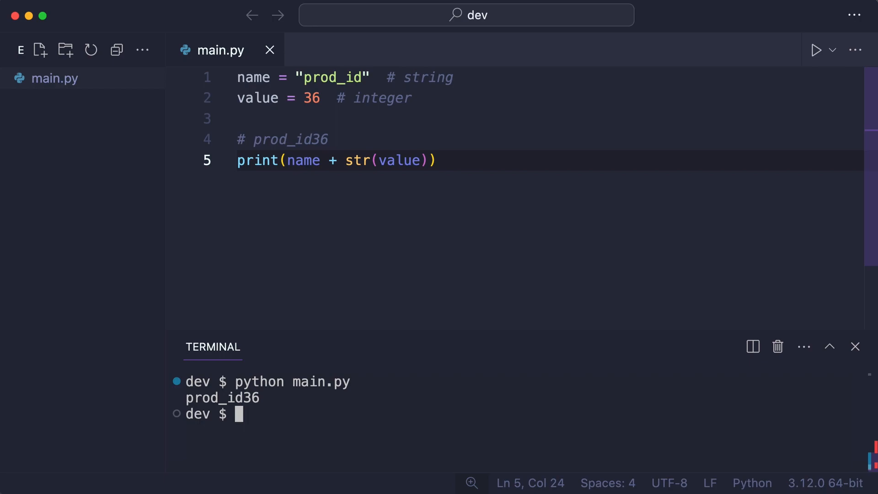
Step: Add print(f"{name}{value}") and rerun main.py, then start a print("Result") line
{"action": "type", "text": "print(f\"{name}\")"}
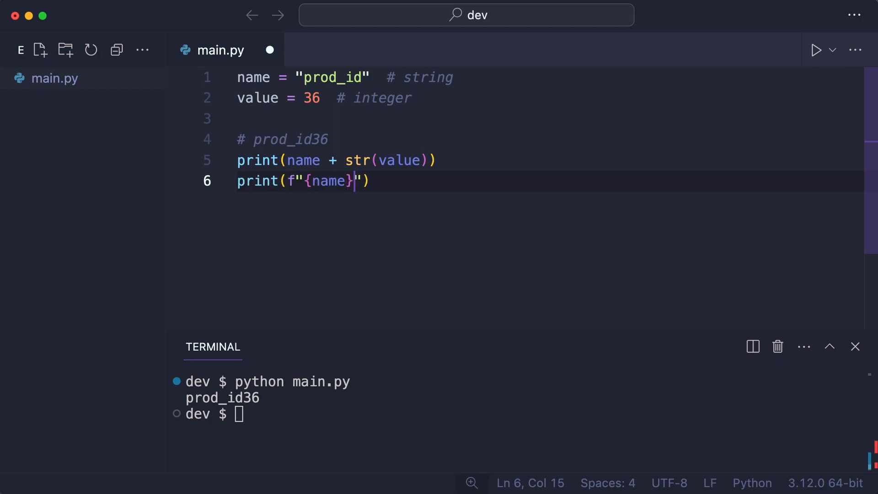
{"action": "type", "text": "{value}"}
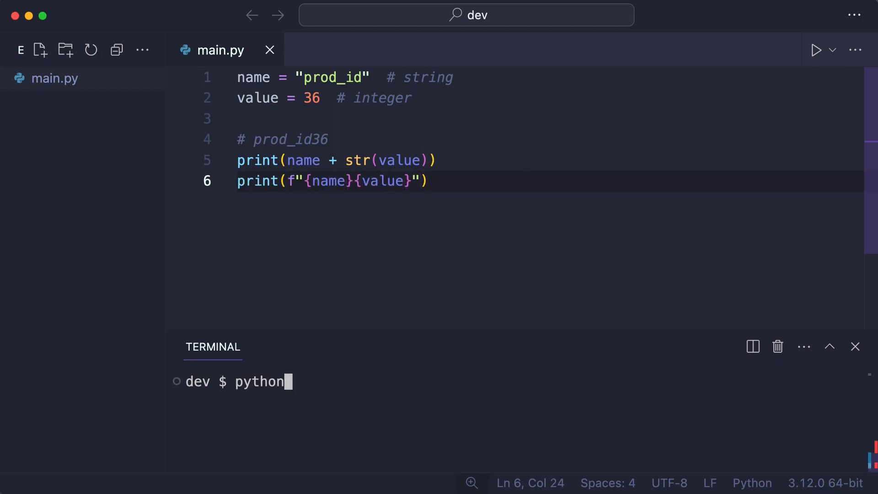
{"action": "type", "text": "main.py"}
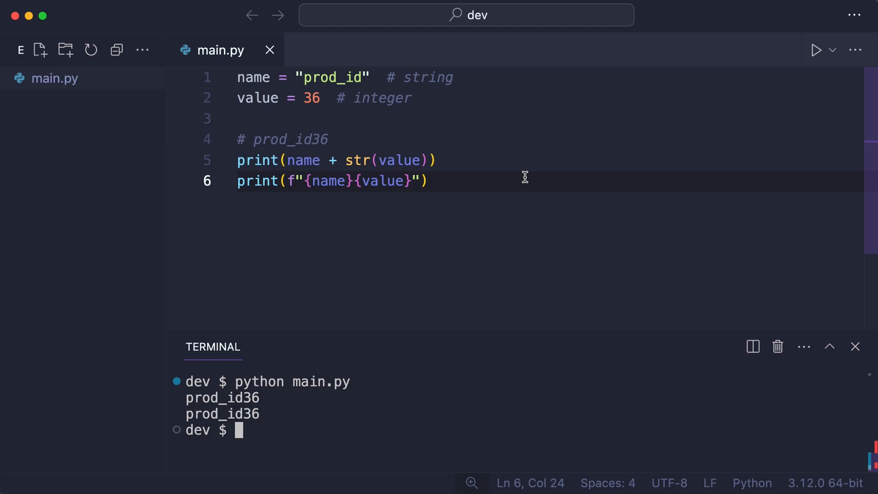
{"action": "type", "text": "print(\"Resu\")"}
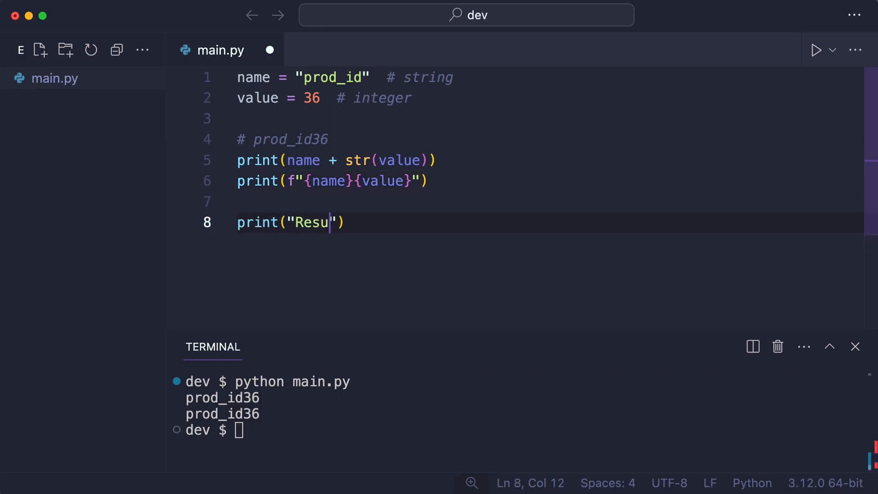
Step: Print Result: prod_id=36 via concatenation, run it, and write print(f"Result: {name}={value}")
{"action": "type", "text": "lt:\", name + \"=\" + str(value)"}
{"action": "left_click", "coordinate": [520, 429]}
{"action": "type", "text": "python mai"}
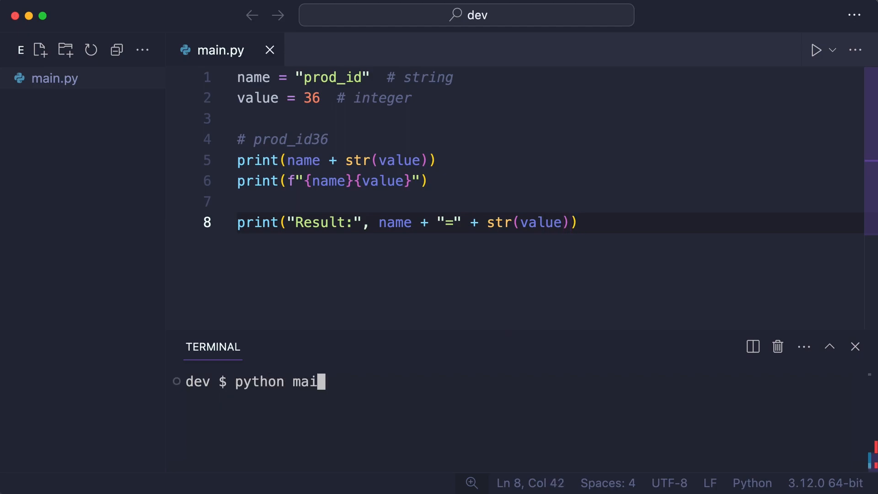
{"action": "key", "text": "Enter"}
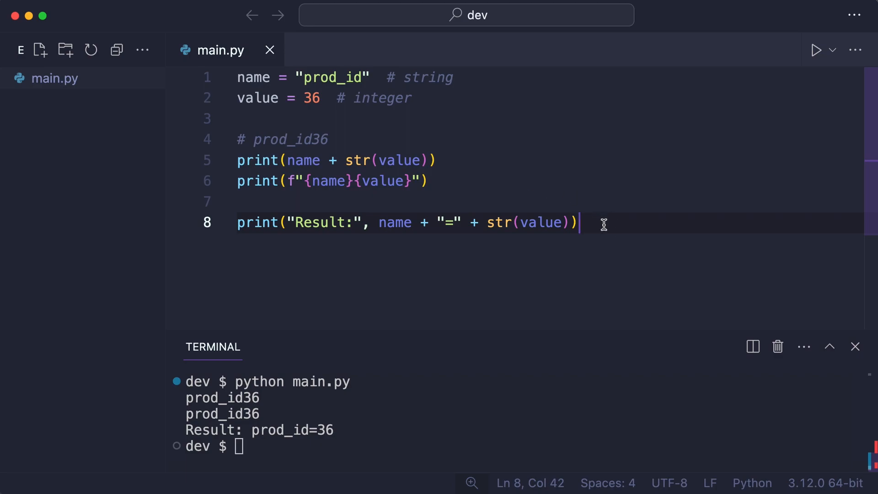
{"action": "type", "text": "print(f\"Result: \")"}
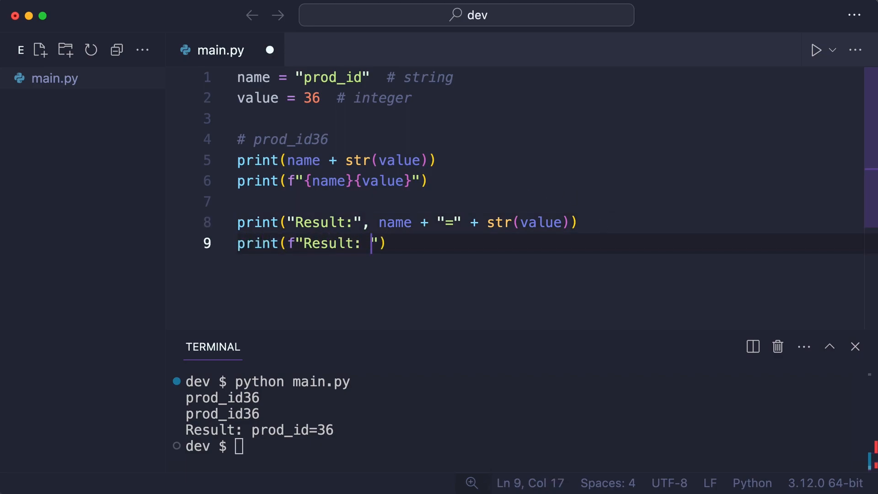
{"action": "type", "text": "{name}={value}"}
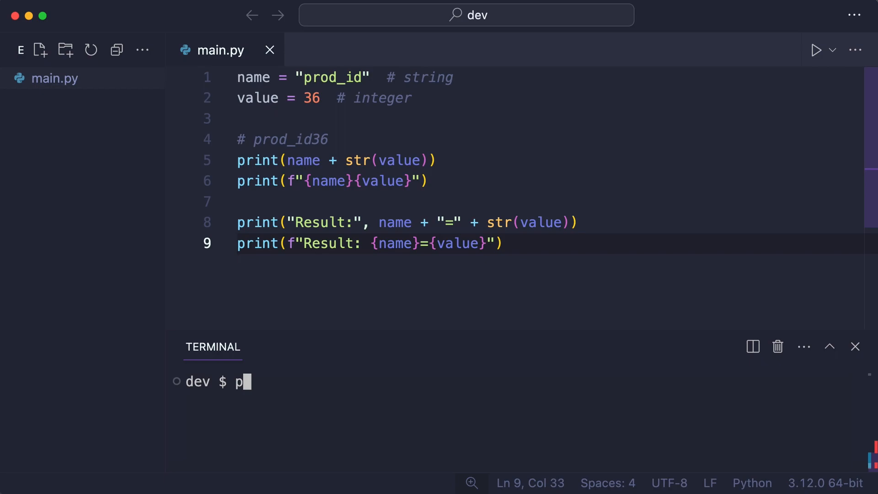